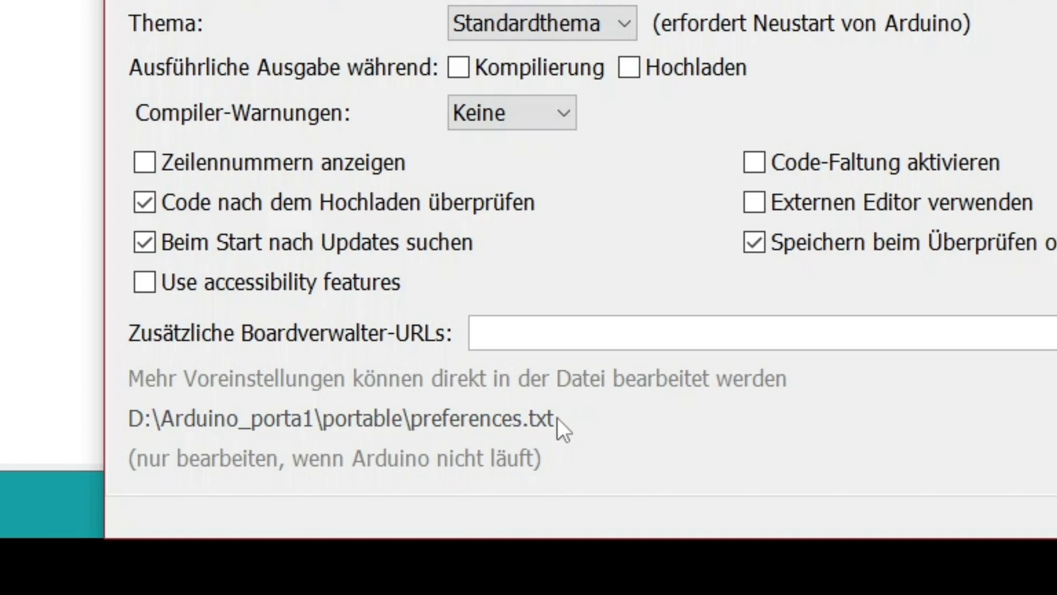
mouse_move(798, 452)
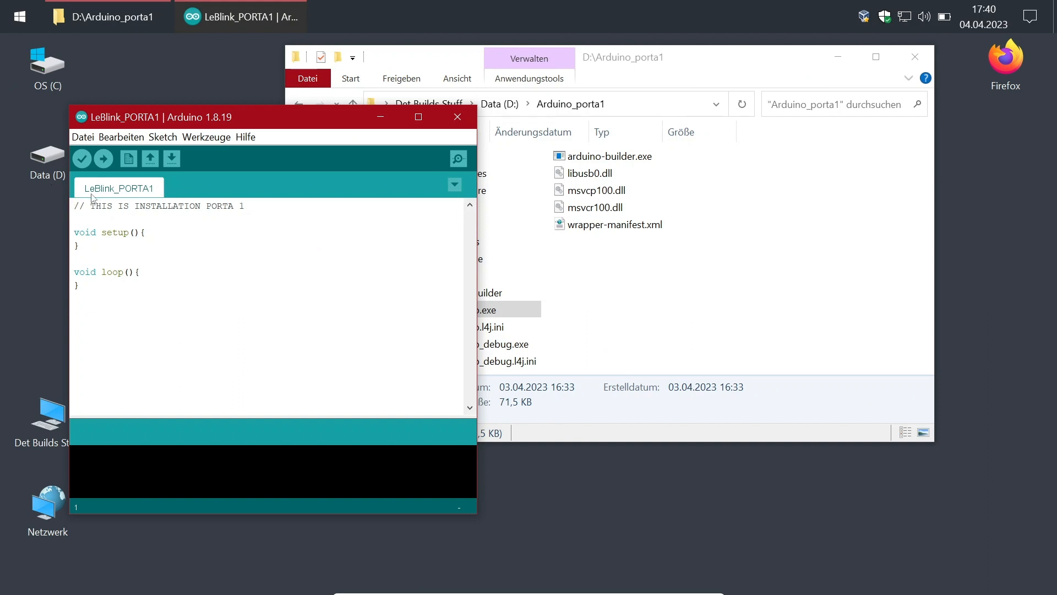
Launch arduino.exe from the D:\Arduino folder to start Arduino IDE 1.8.19
triple_click(162, 206)
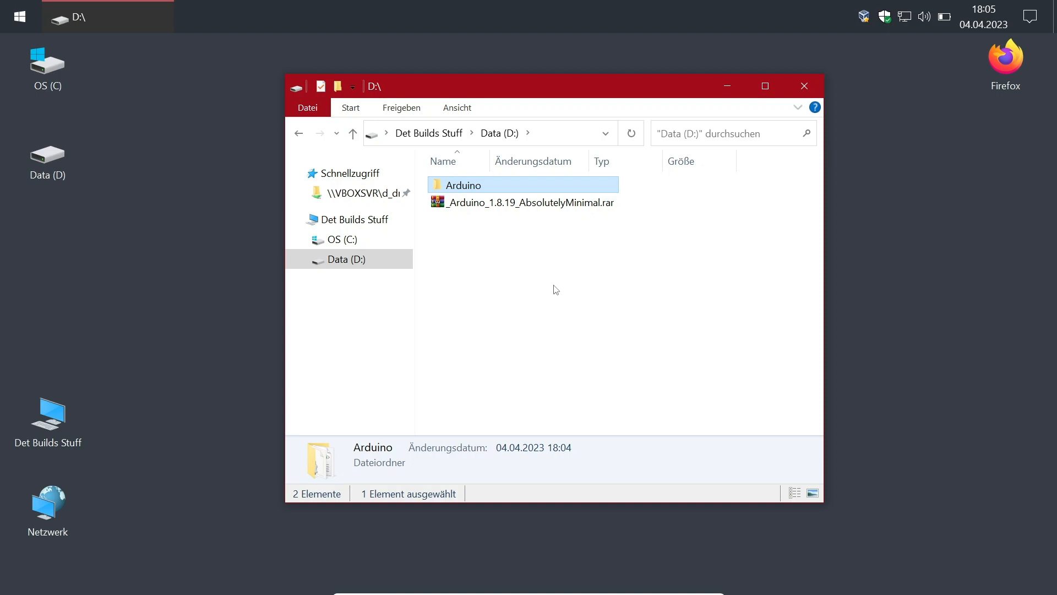
mouse_move(509, 231)
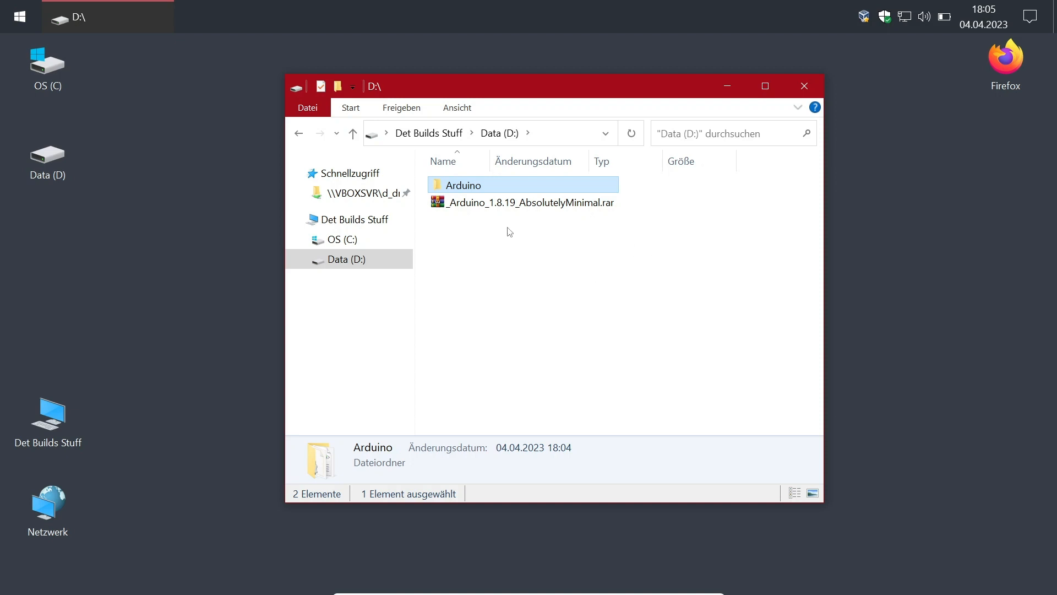
click(522, 202)
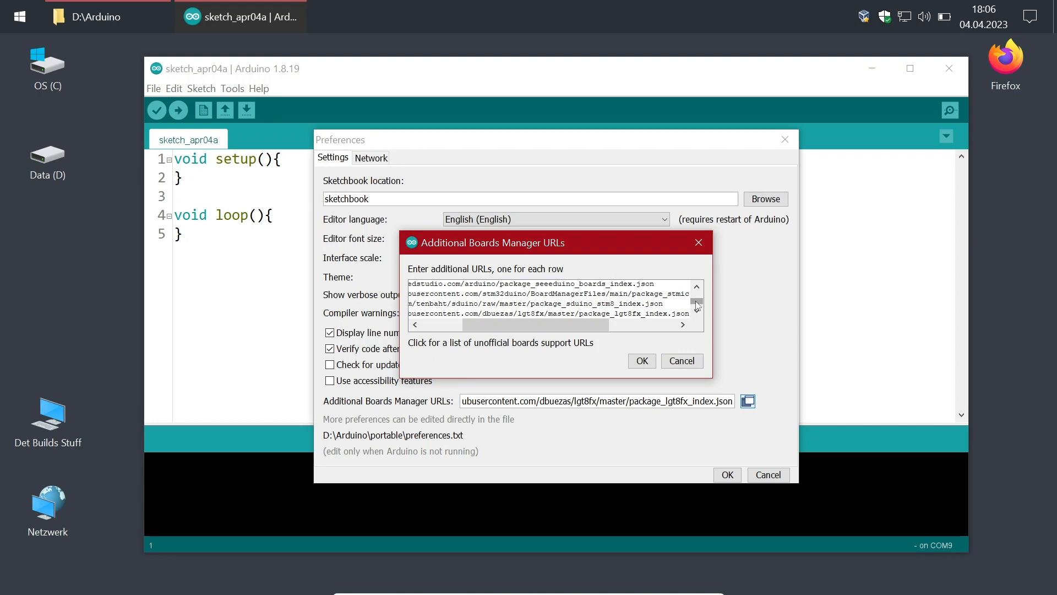
Close the Additional Boards Manager URLs list and open the folder holding preferences.txt
click(640, 360)
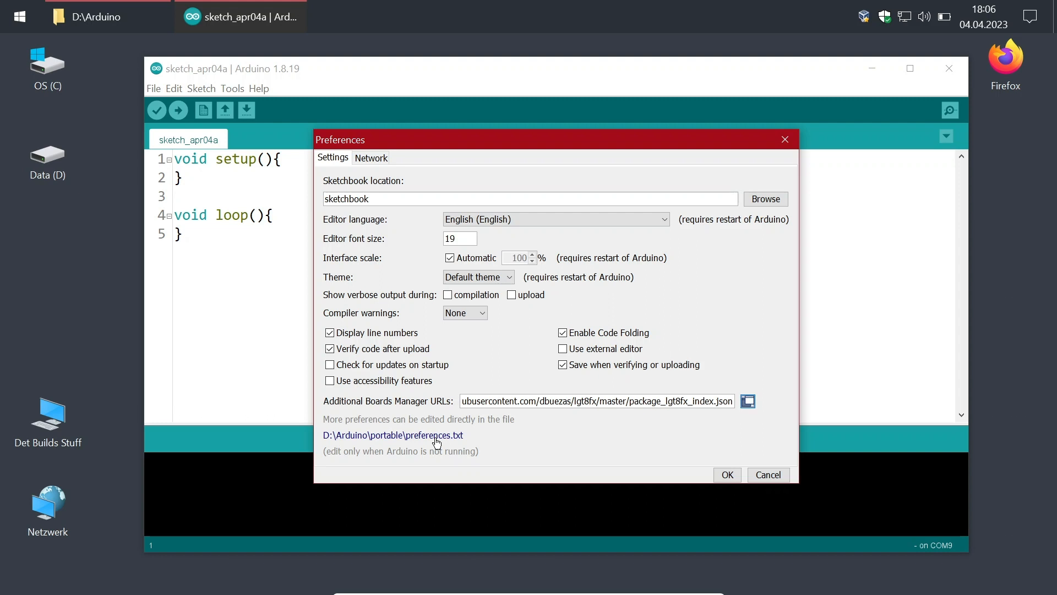
click(201, 88)
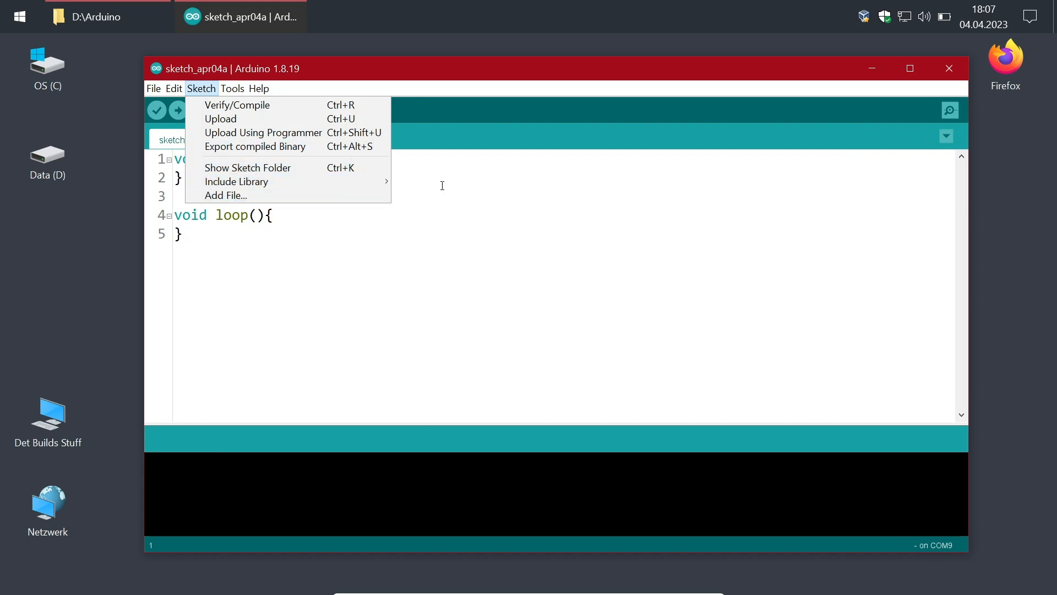
Dismiss the Sketch menu by clicking in the sketch_apr04a editor
click(236, 181)
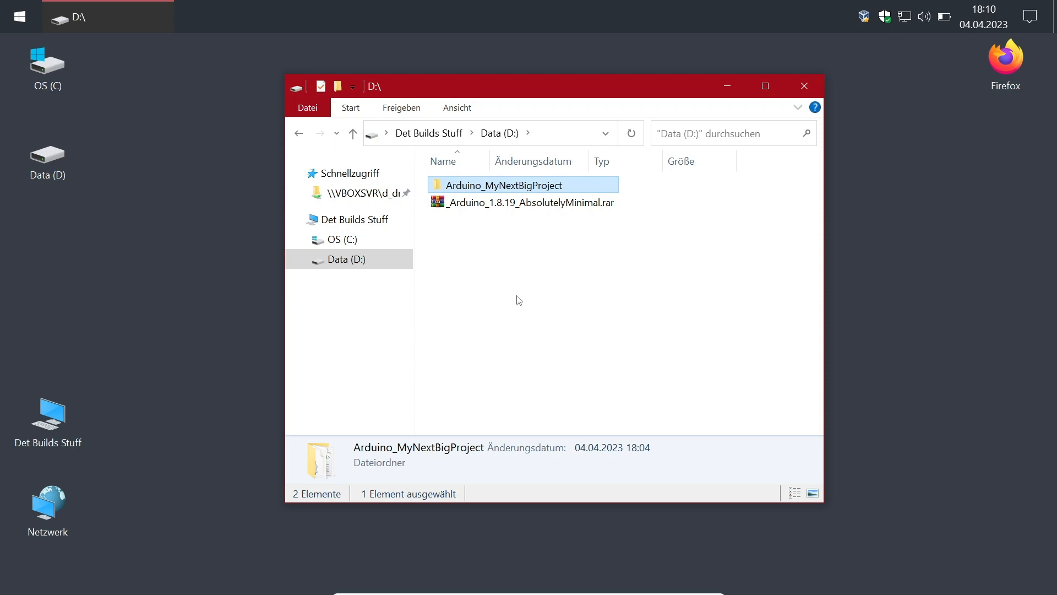
Open the Arduino_MyNextBigProject folder and select arduino.exe
double_click(501, 185)
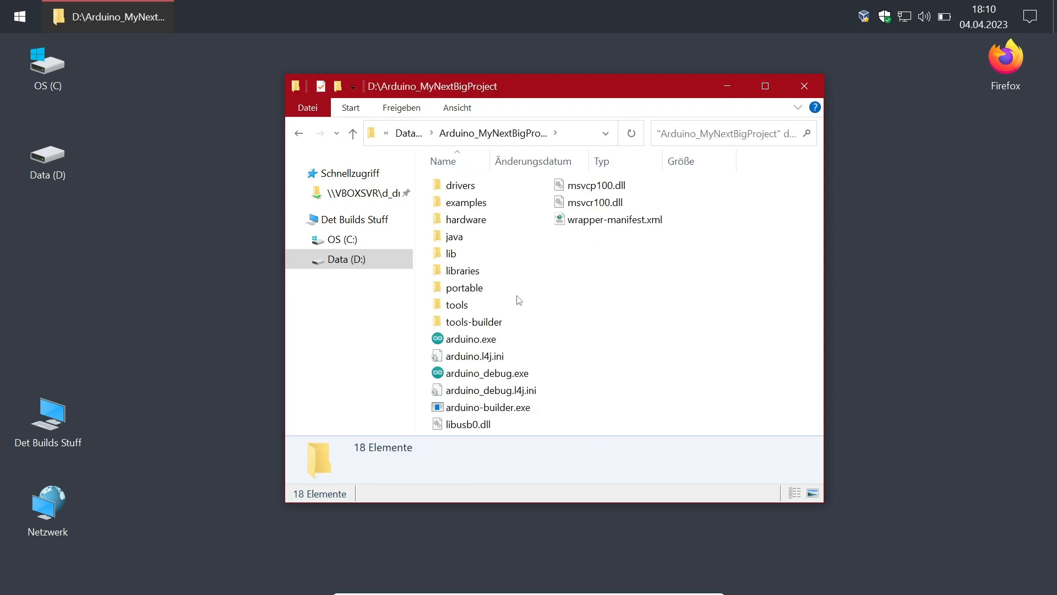
click(471, 339)
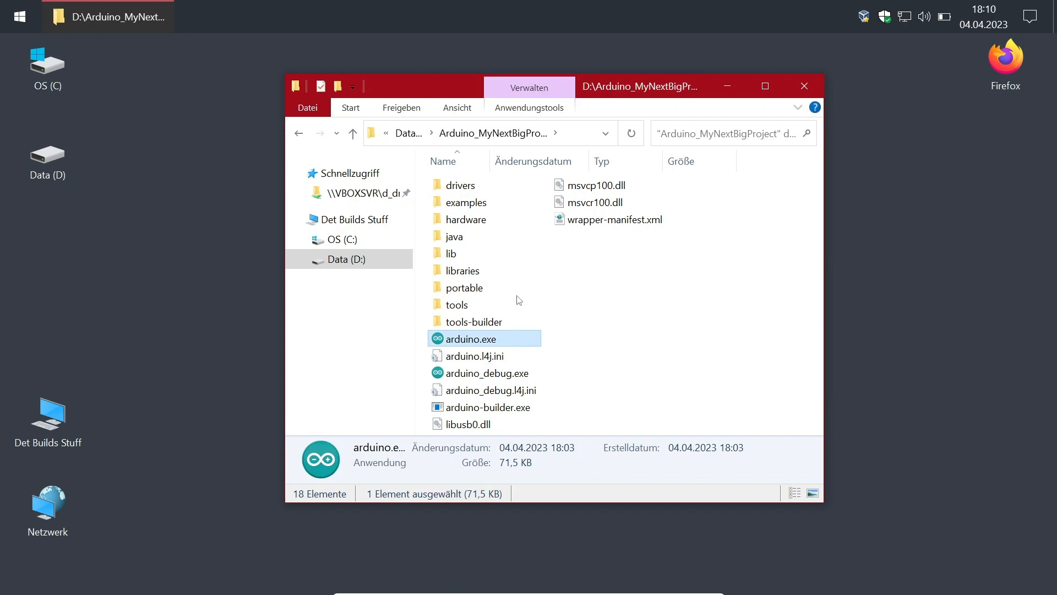
Launch Arduino IDE from Arduino_MyNextBigProject and focus the empty sketch_apr04a editor
click(352, 132)
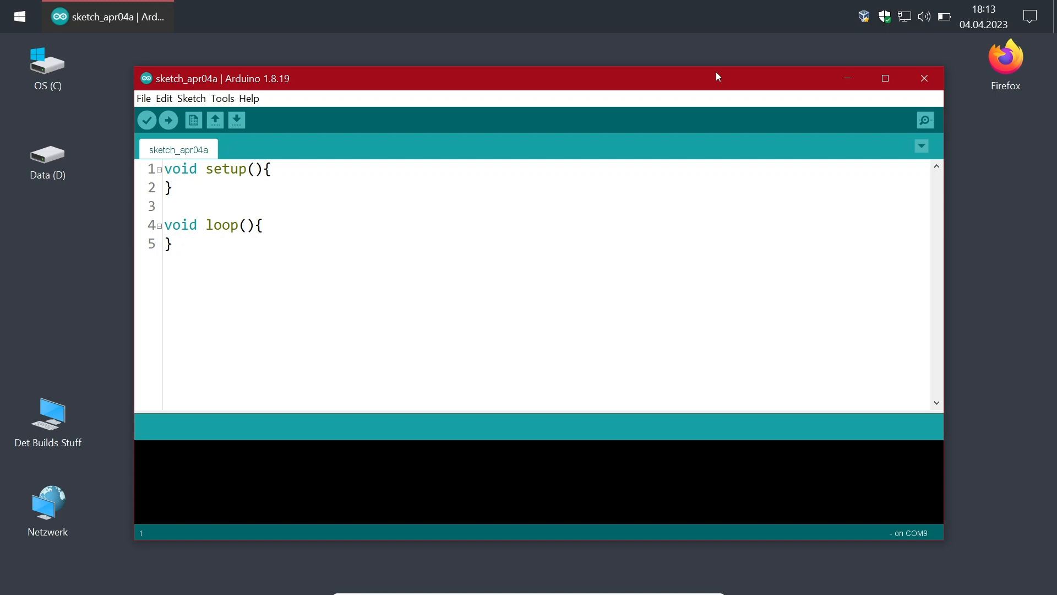
click(164, 168)
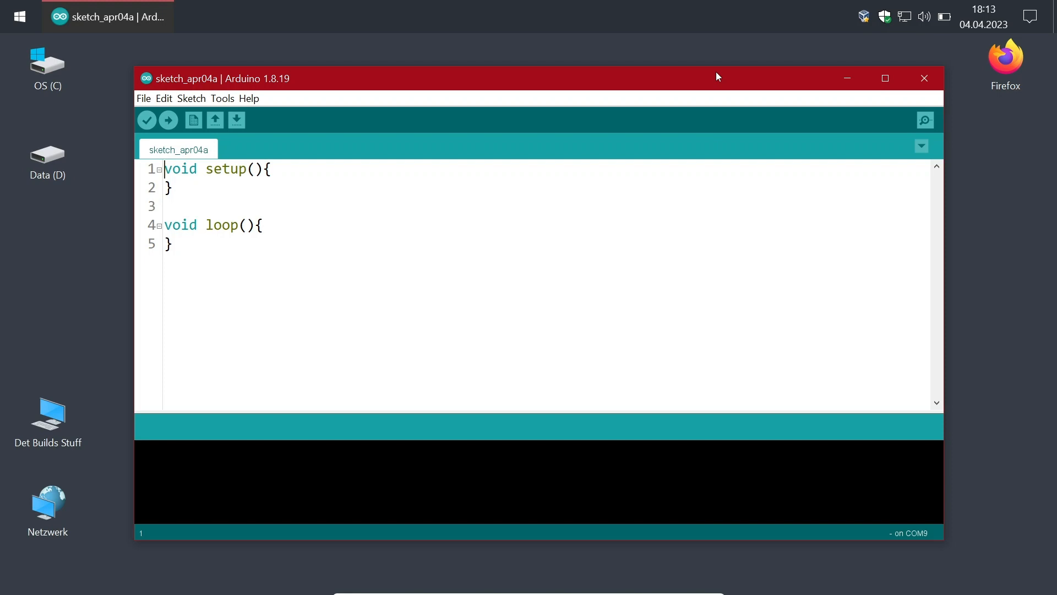